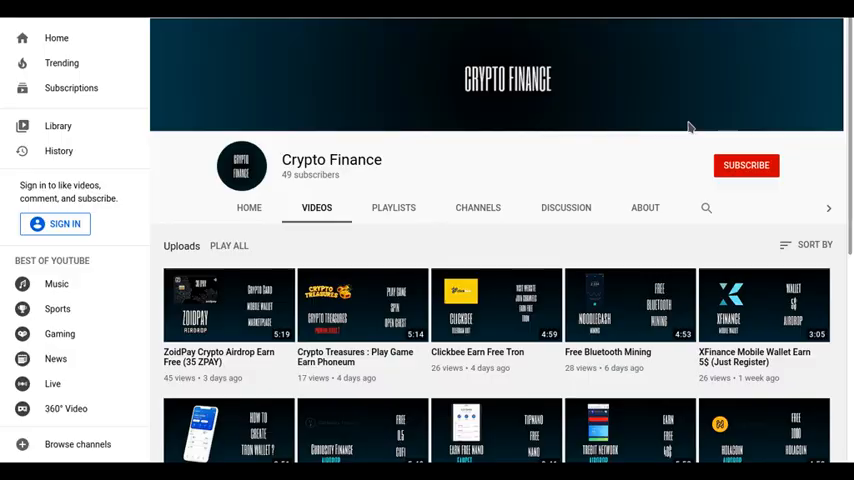
pyautogui.moveTo(824, 180)
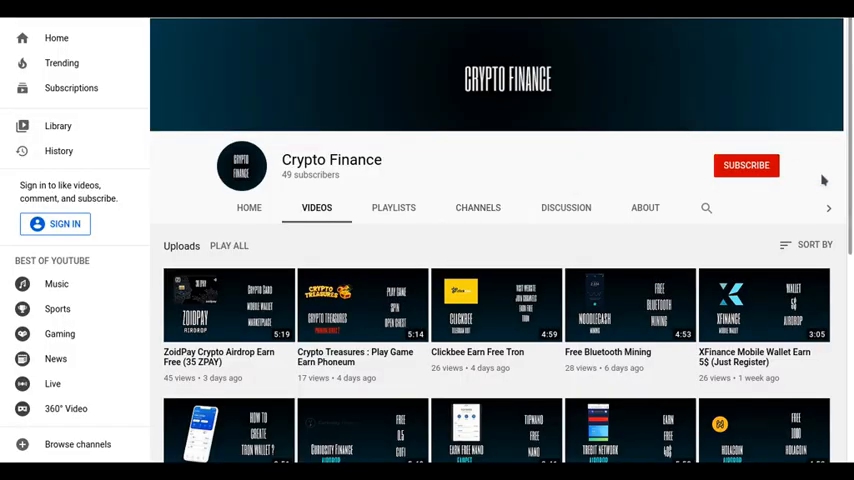
# Search the Play Store for 'tok' and launch the installed TokenPocket Wallet.
pyautogui.scroll(-3)
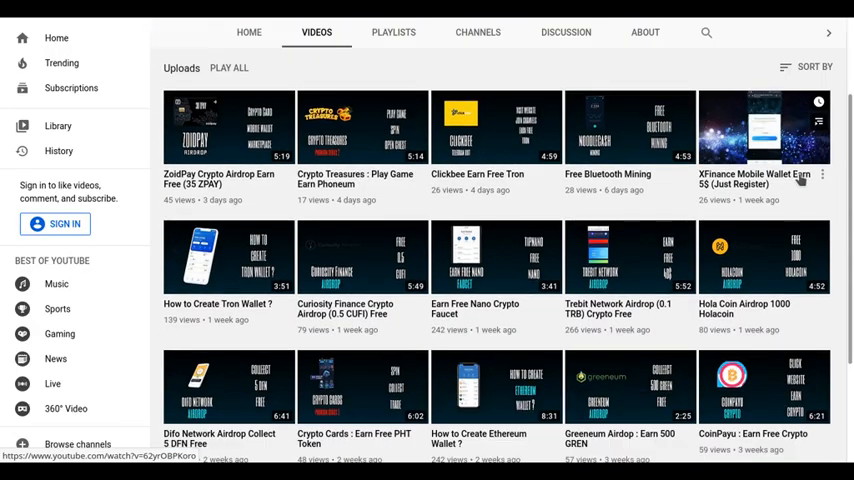
pyautogui.scroll(-3)
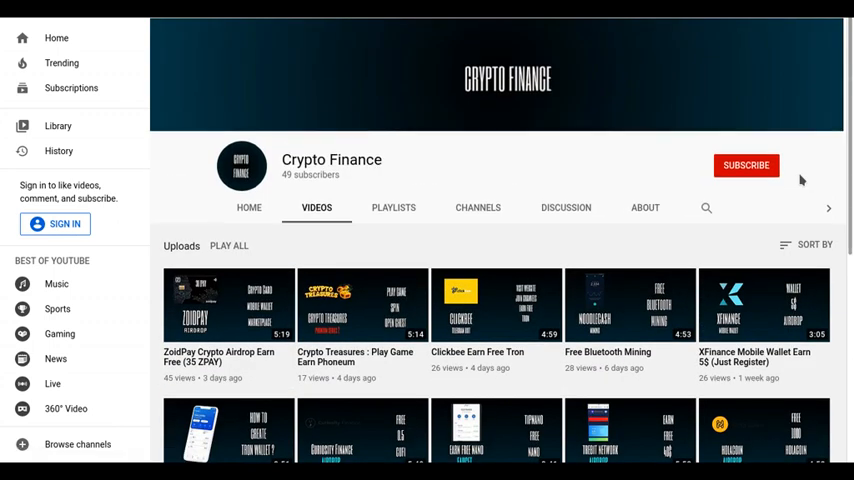
pyautogui.moveTo(797, 177)
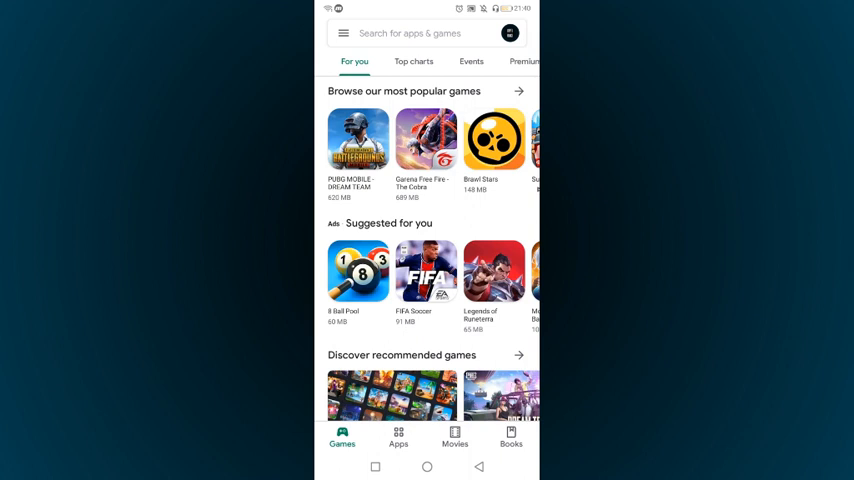
pyautogui.click(430, 33)
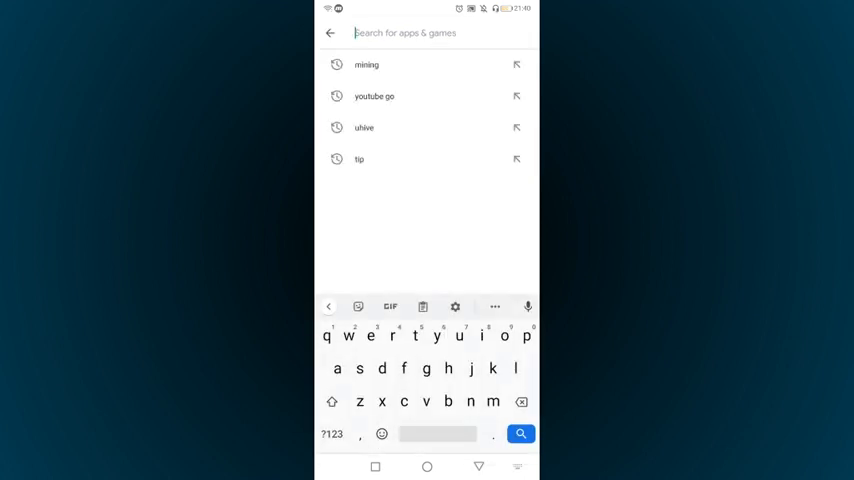
pyautogui.write('tok')
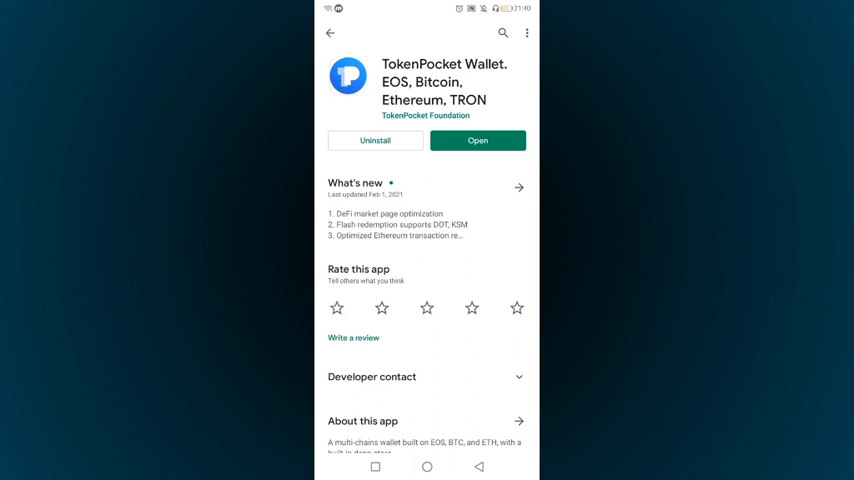
pyautogui.click(477, 140)
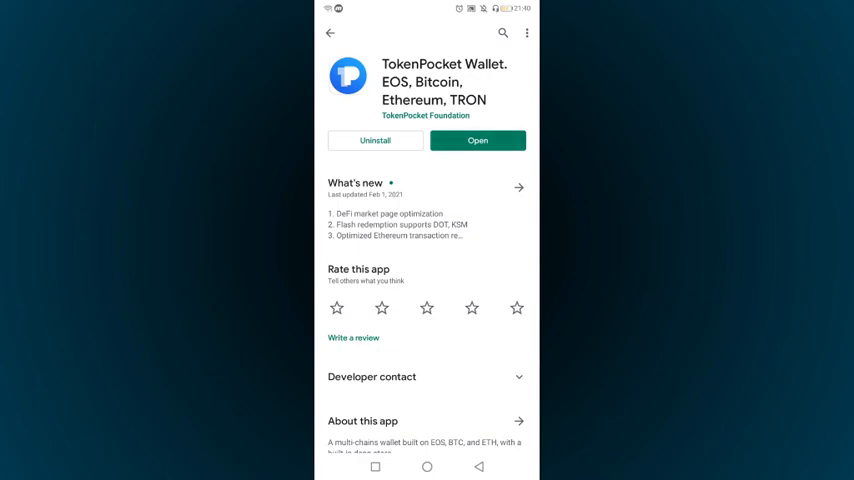
pyautogui.click(477, 140)
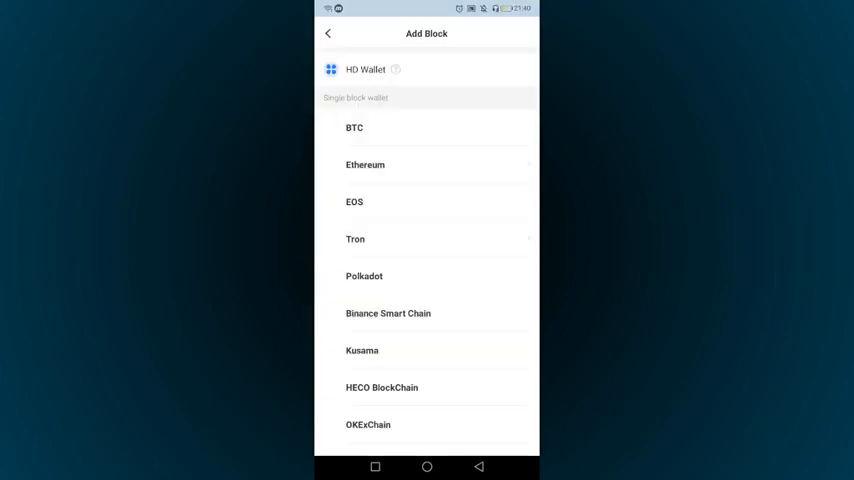
# Pick HECO BlockChain from the Add Block list to reach the Create way options.
pyautogui.click(328, 33)
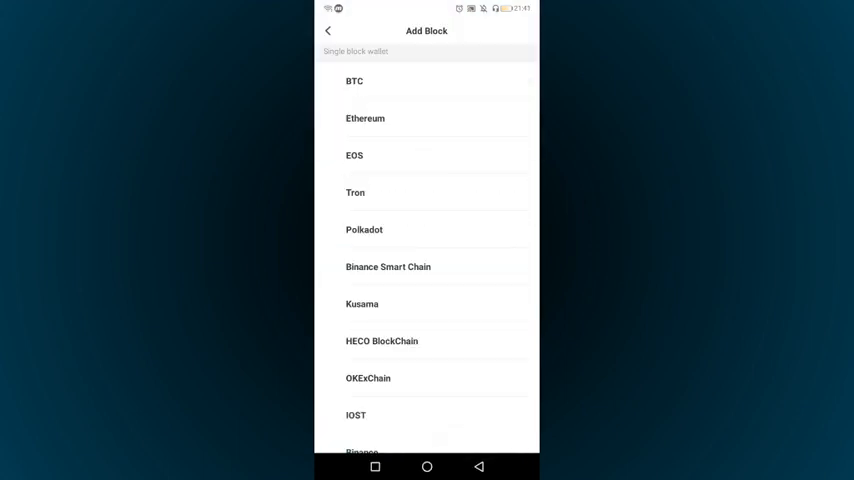
pyautogui.click(364, 229)
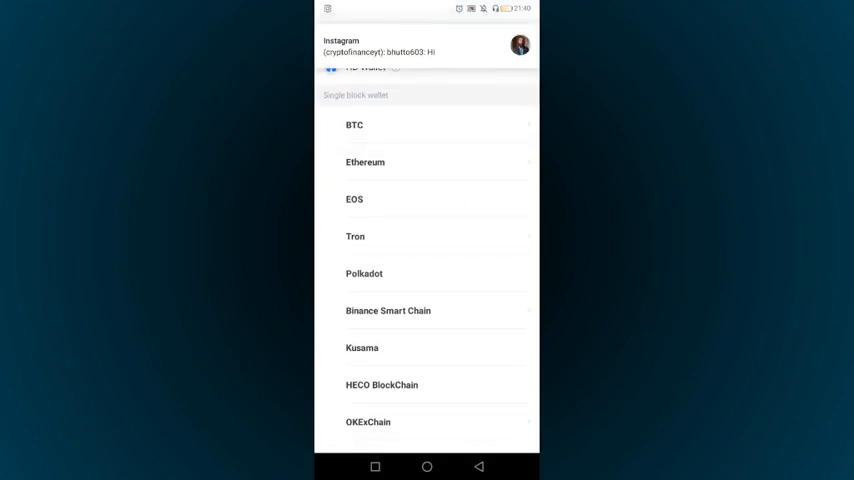
pyautogui.click(364, 273)
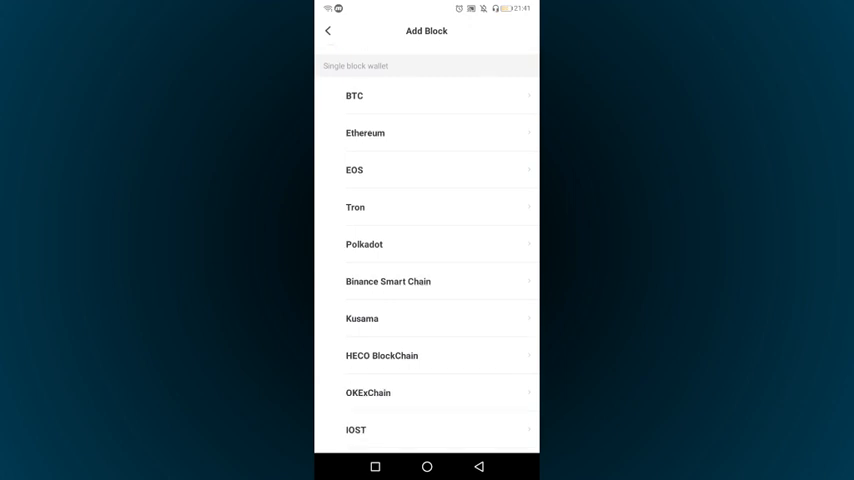
pyautogui.scroll(-3)
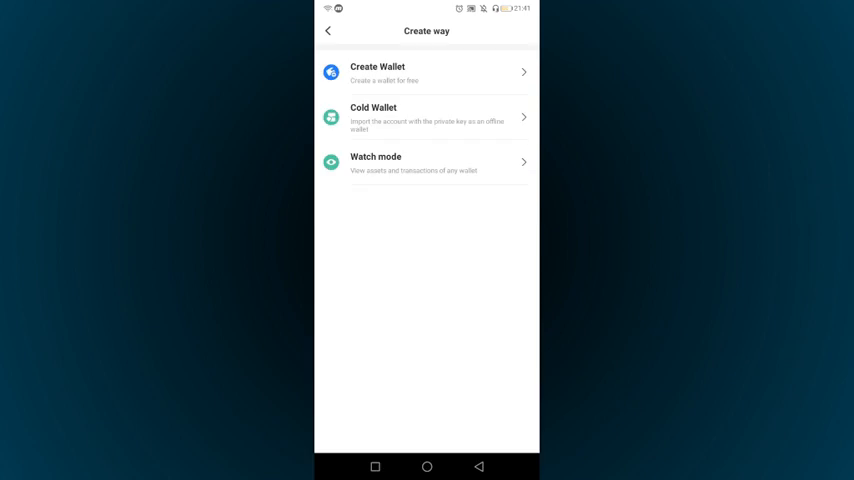
# Create the HECO wallet 'HT-1' with a password, accepting the terms.
pyautogui.click(426, 72)
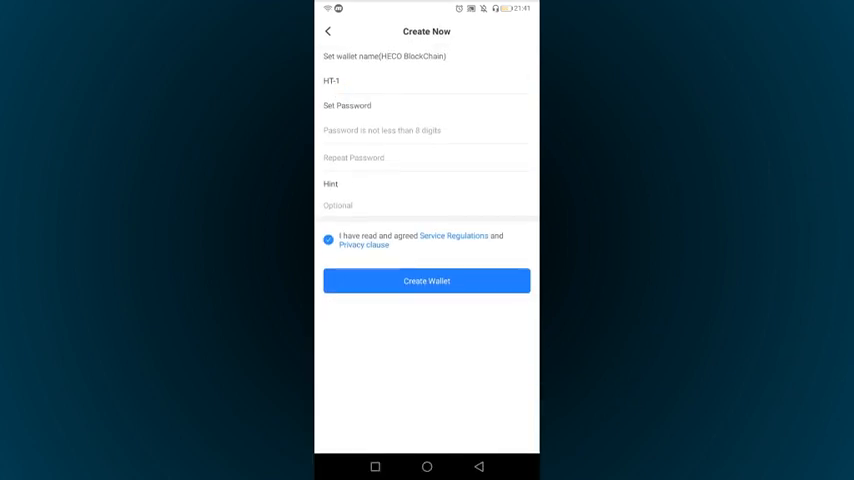
pyautogui.click(328, 31)
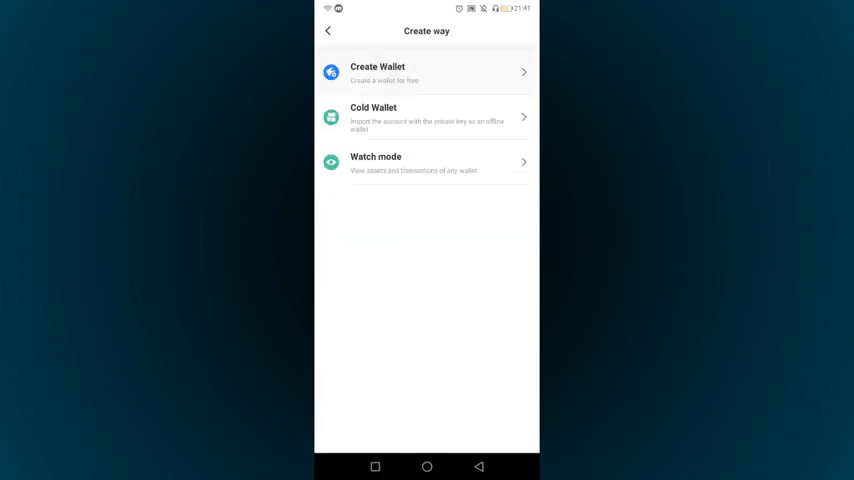
pyautogui.click(426, 72)
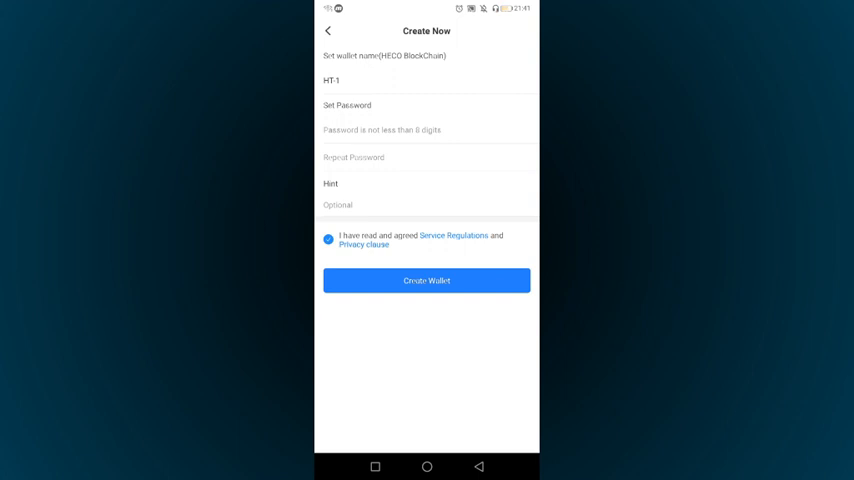
pyautogui.click(335, 82)
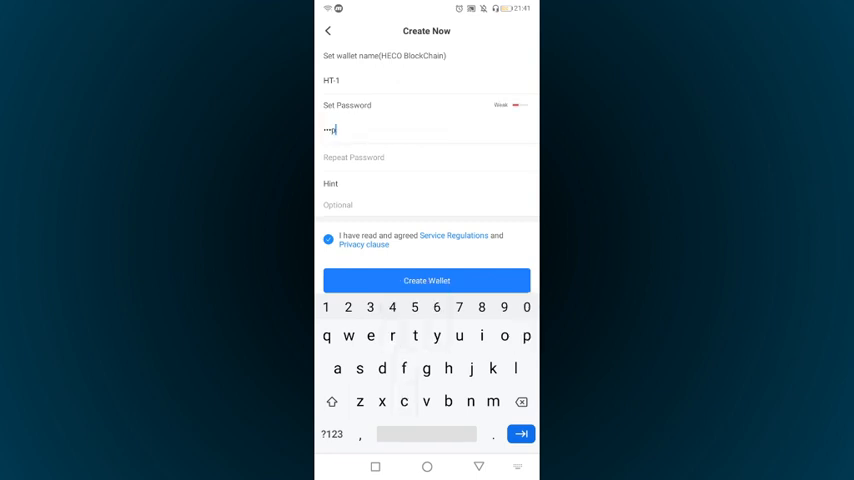
pyautogui.click(470, 368)
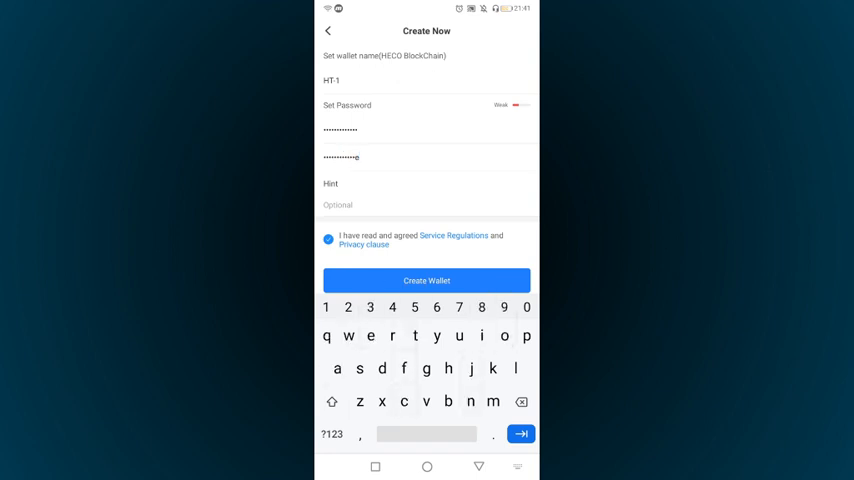
pyautogui.click(426, 280)
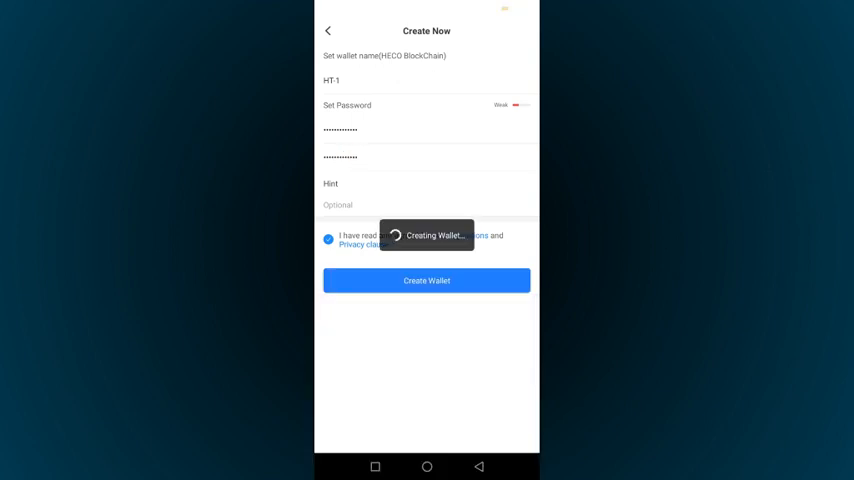
pyautogui.click(426, 280)
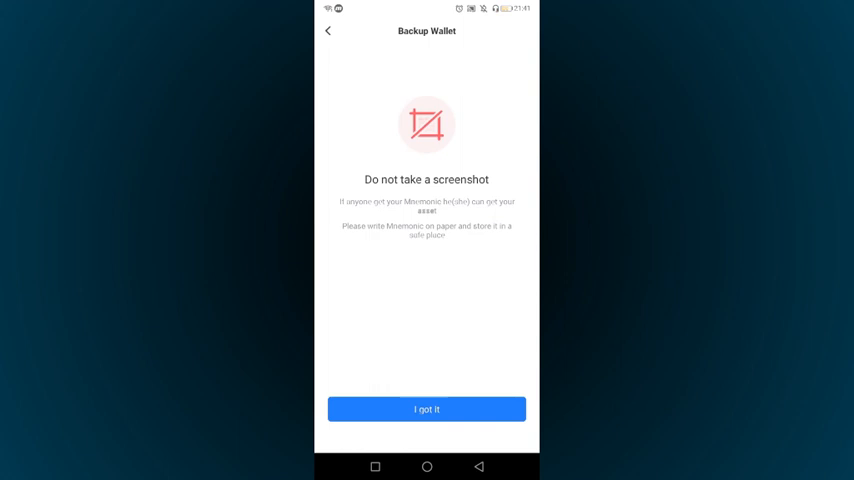
# Dismiss the screenshot warning and copy the twelve mnemonic words to the clipboard.
pyautogui.click(426, 409)
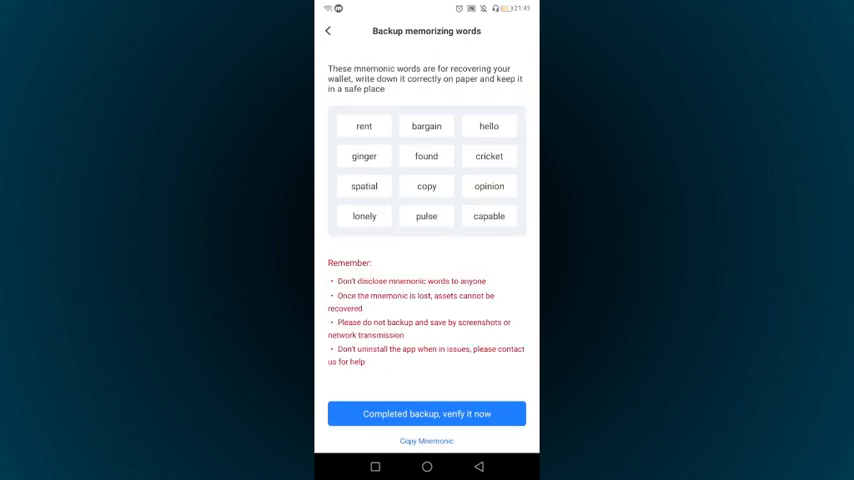
pyautogui.click(426, 441)
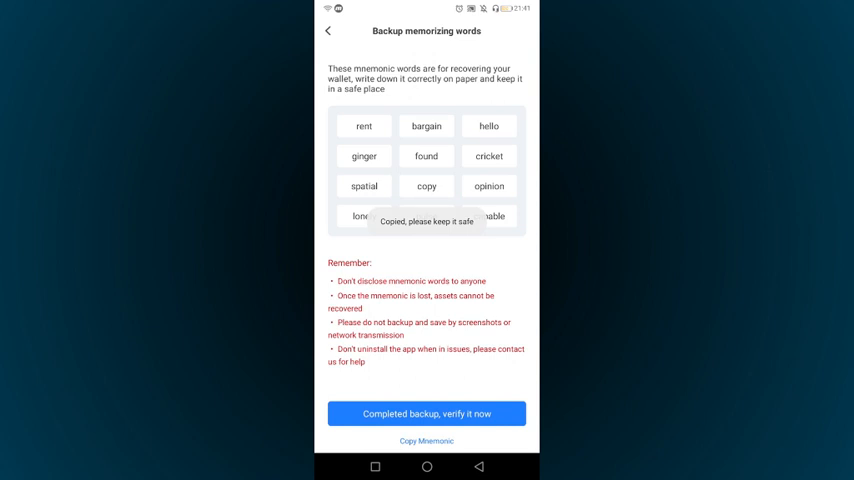
pyautogui.click(426, 413)
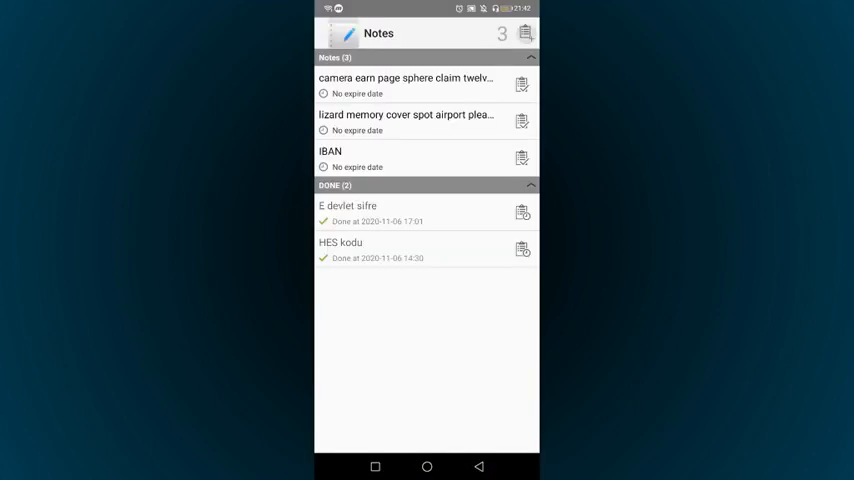
# Leave the Notes app and switch back to TokenPocket.
pyautogui.click(524, 33)
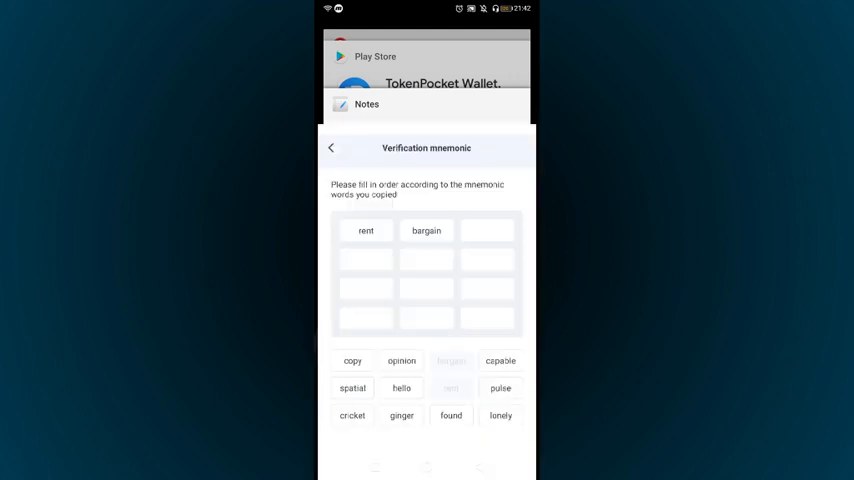
# Enter the mnemonic words in order, including cricket, copy and opinion, and confirm.
pyautogui.click(401, 388)
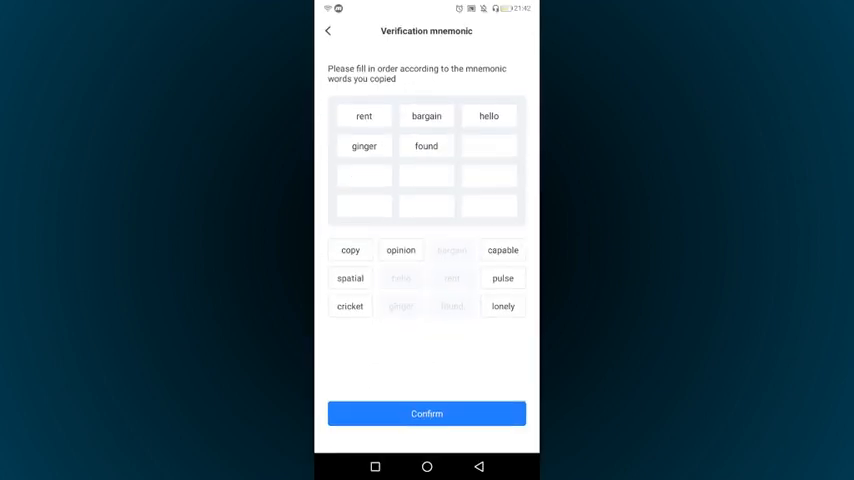
pyautogui.click(349, 306)
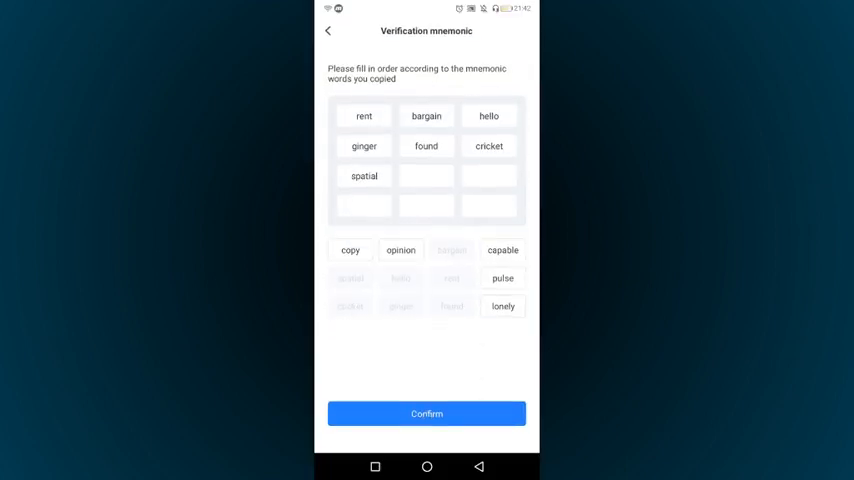
pyautogui.click(350, 250)
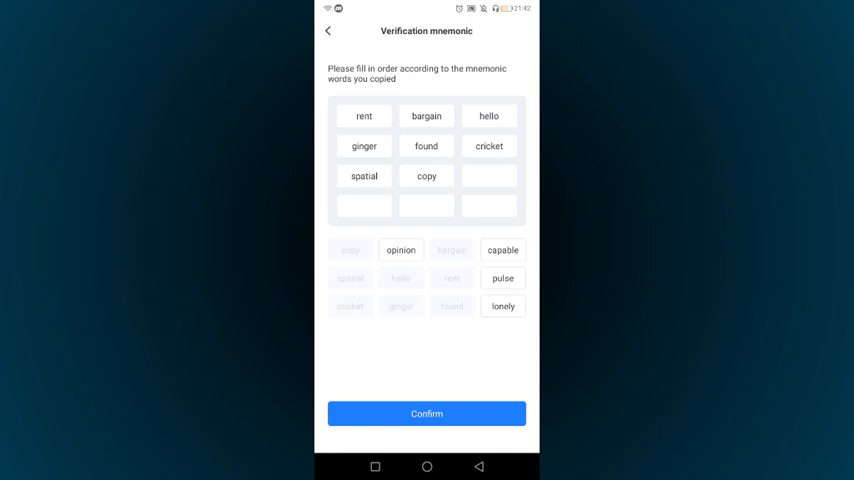
pyautogui.click(400, 250)
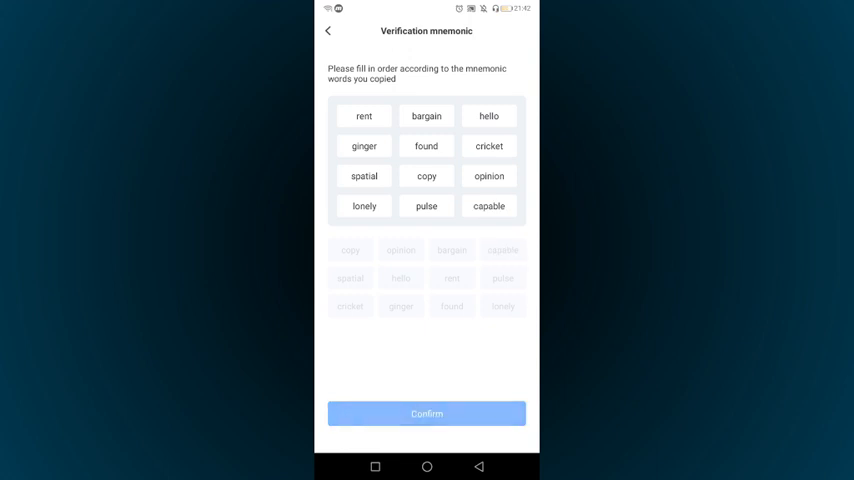
pyautogui.click(426, 413)
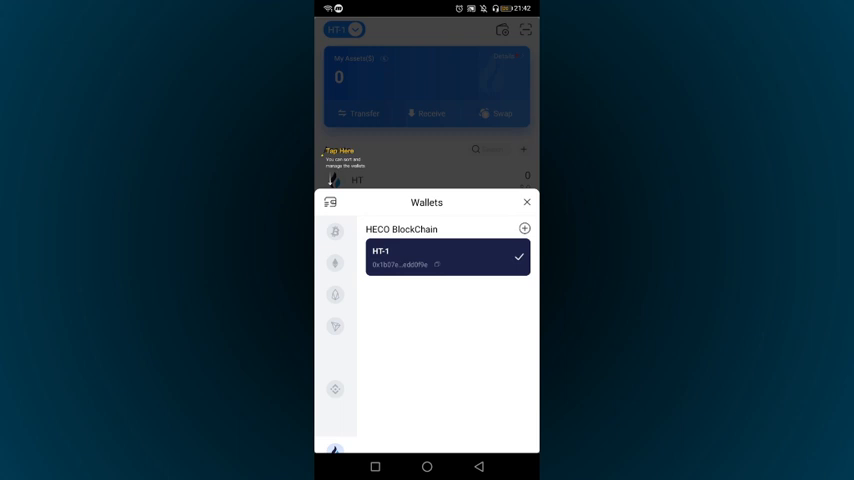
# Show HT-1's HECO receive QR code and copy its wallet address.
pyautogui.click(335, 232)
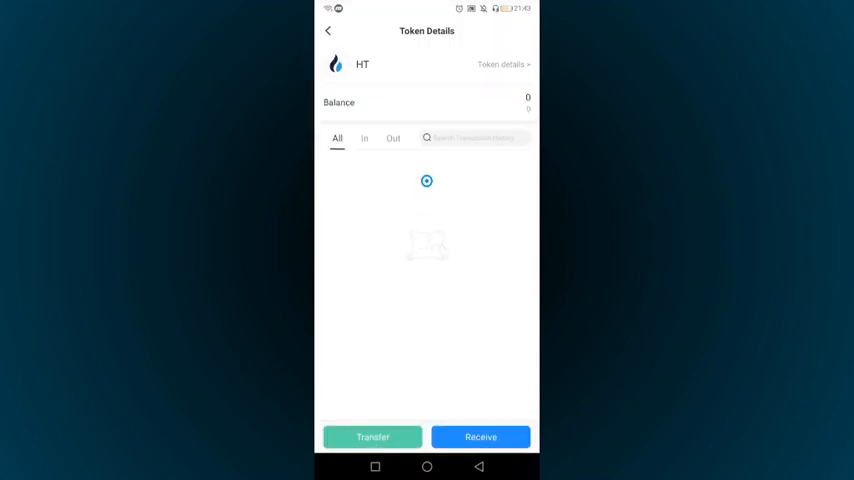
pyautogui.click(328, 30)
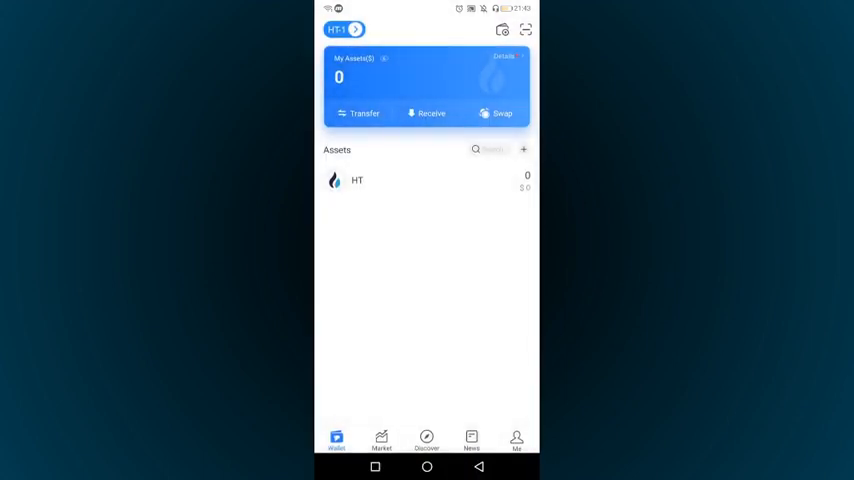
pyautogui.click(431, 113)
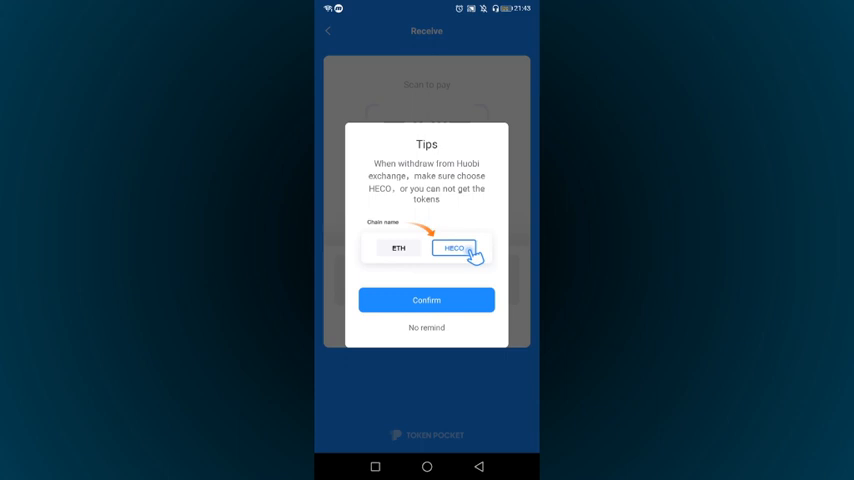
pyautogui.click(426, 300)
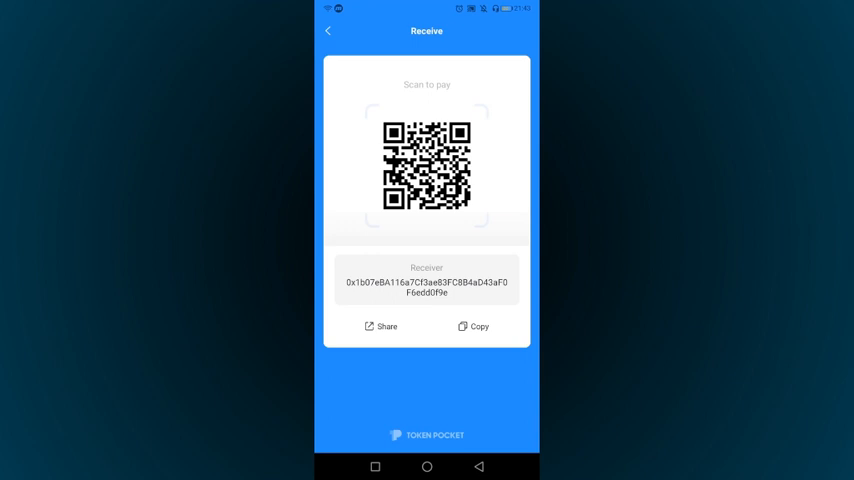
pyautogui.click(472, 326)
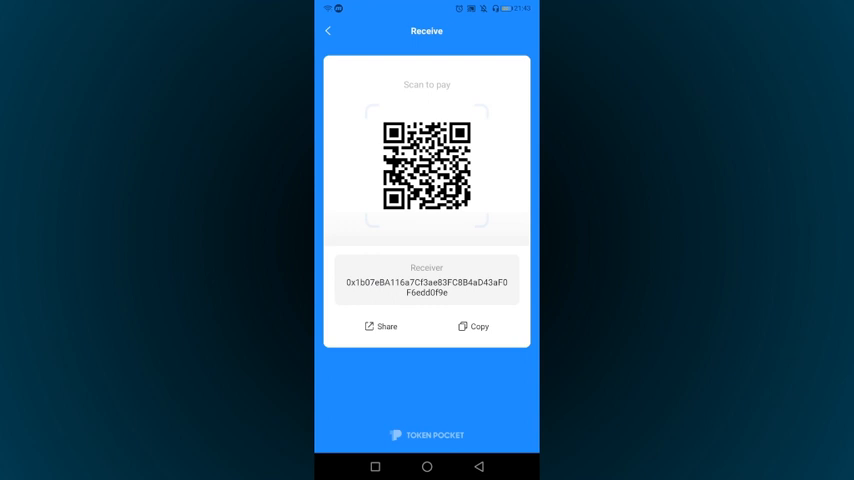
pyautogui.click(473, 326)
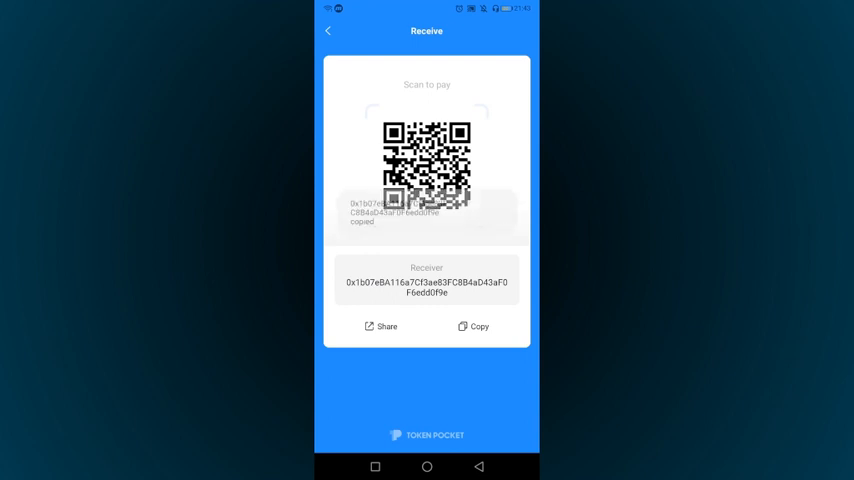